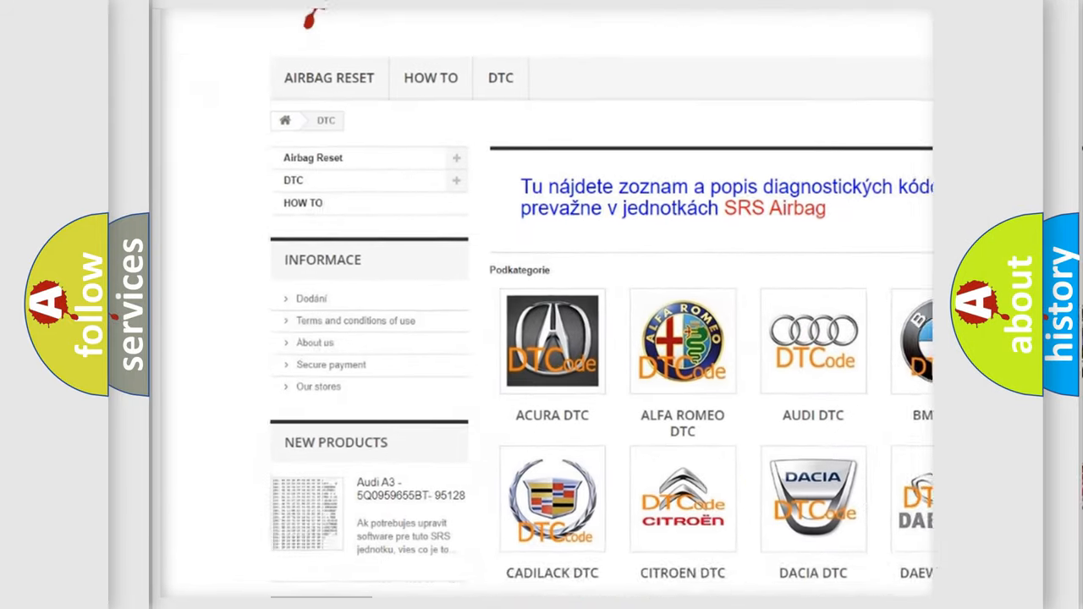
Step: Scroll down past the manufacturer logos to the list of B-series codes
scroll(down, 3)
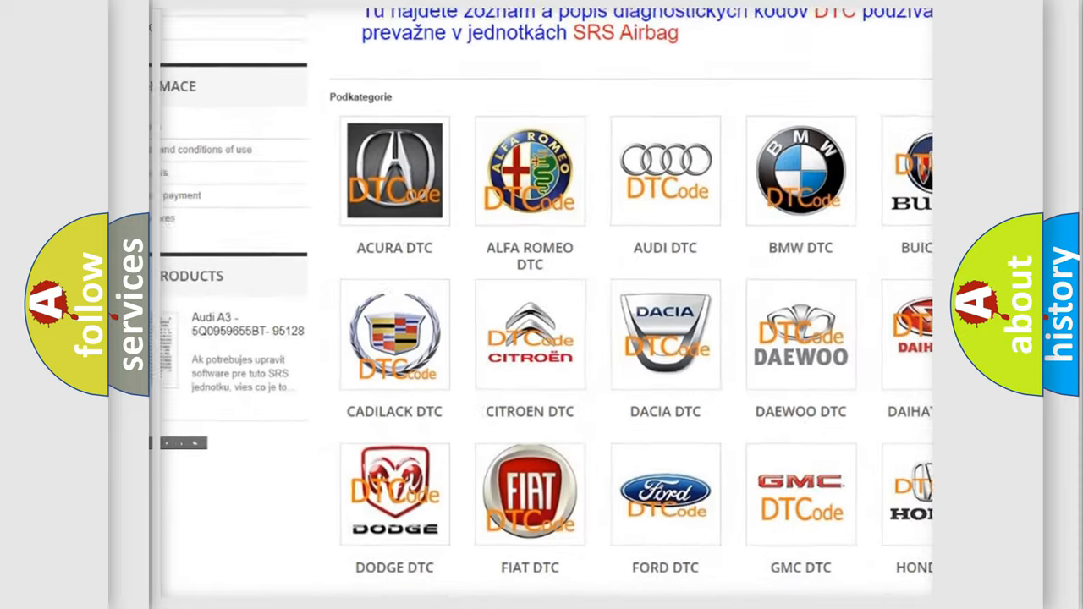
scroll(down, 3)
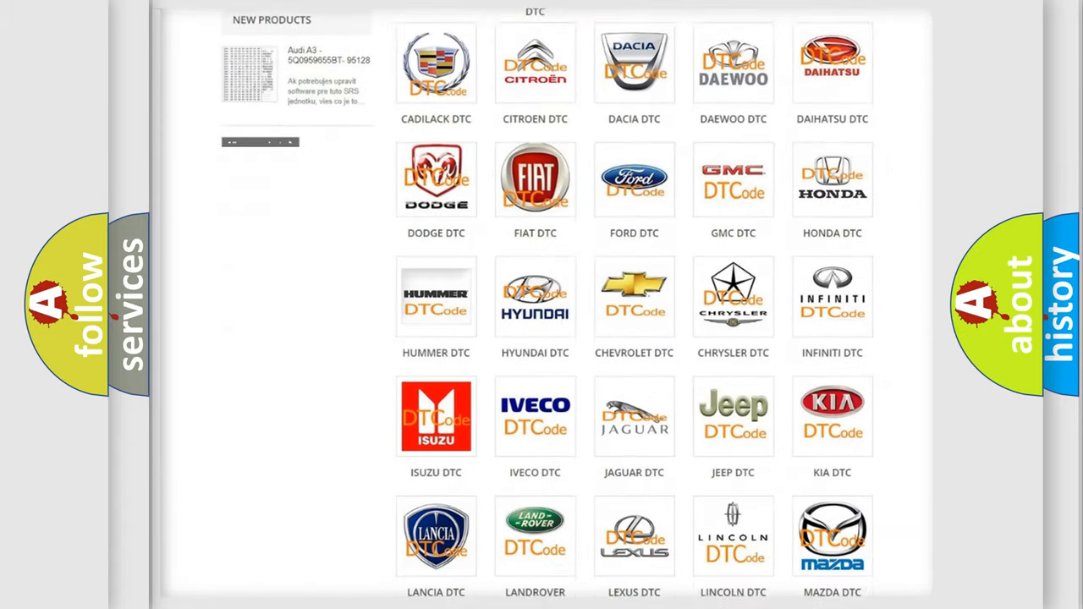
scroll(down, 3)
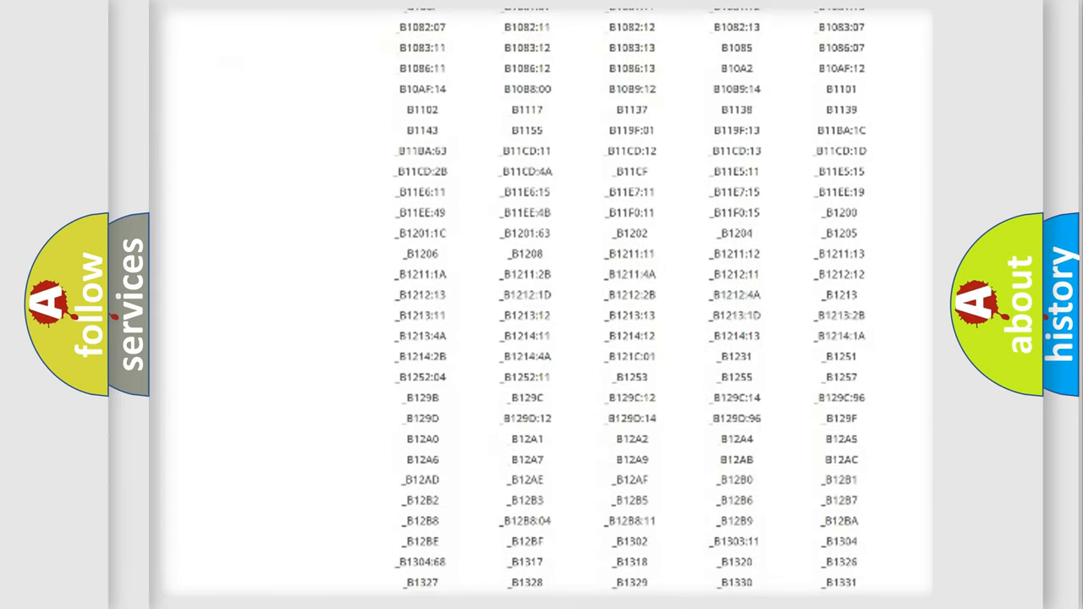
scroll(down, 3)
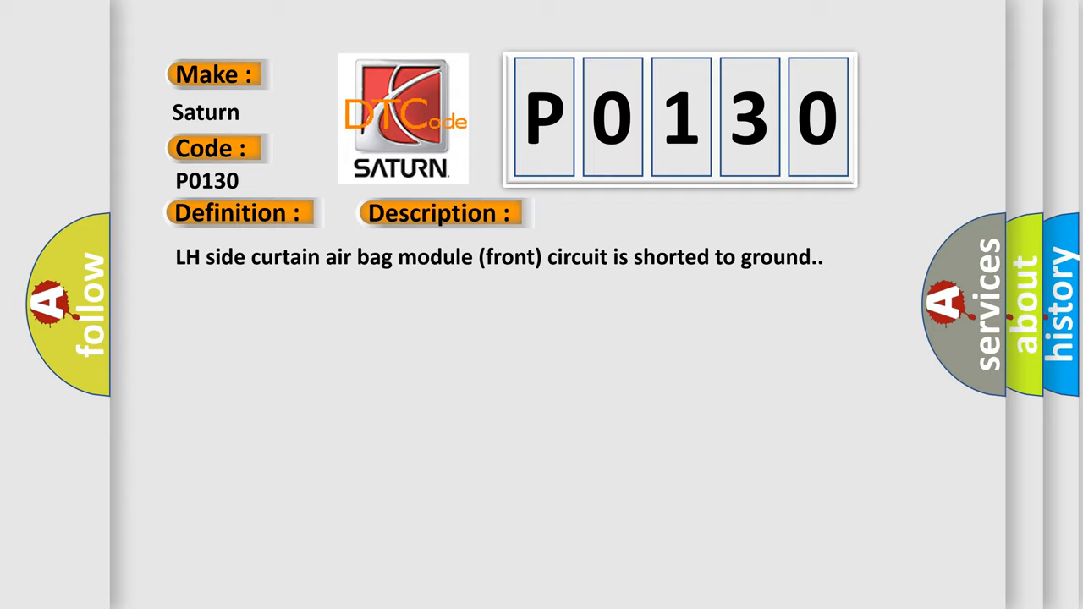
Step: Advance the P0130 slide to show its five listed causes, from wiring checks to harness replacement
click(622, 212)
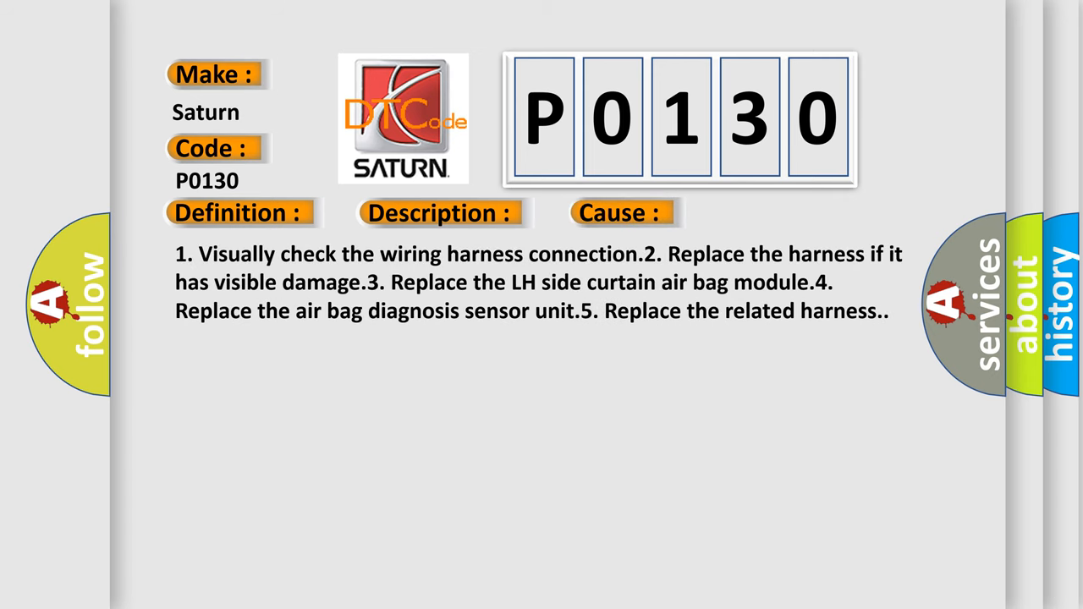